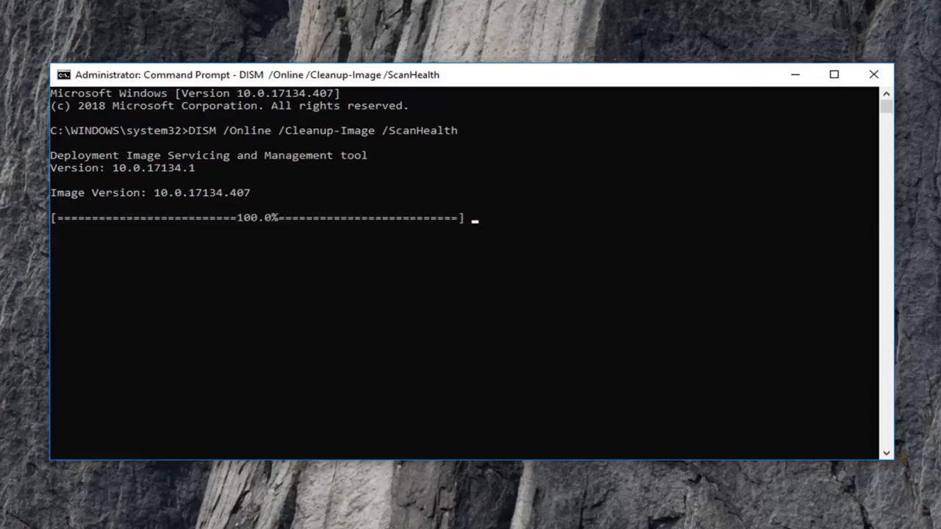
{"action": "type", "text": "DISM /Online /Cleanup-Image /RestoreHealth"}
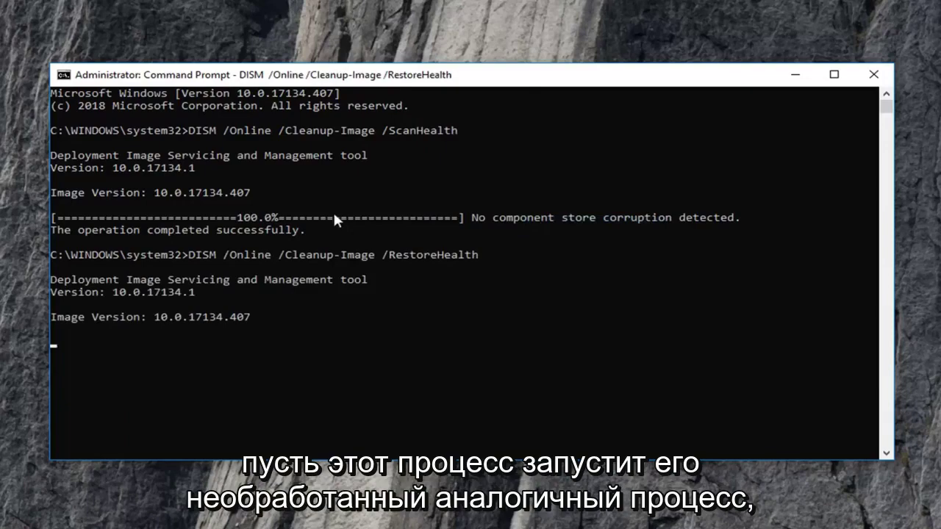